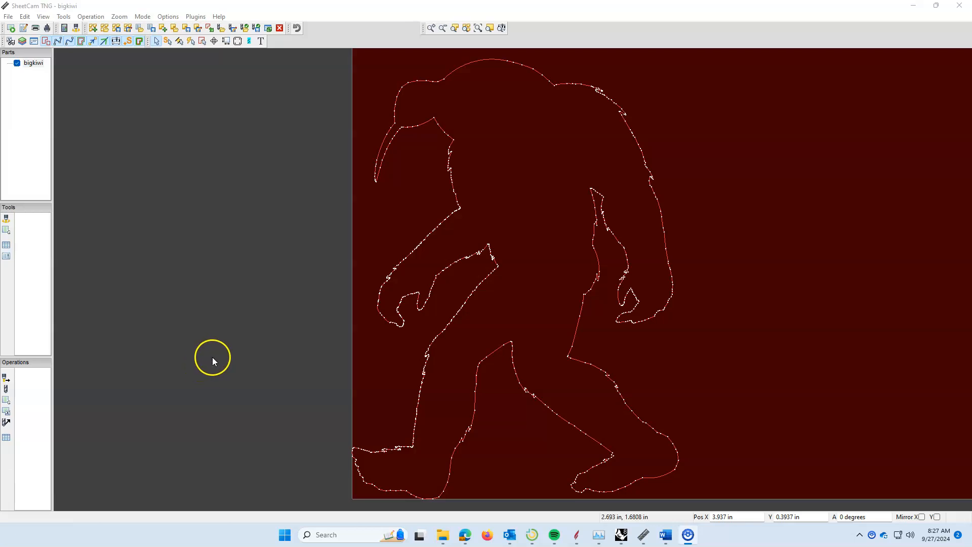
pyautogui.moveTo(254, 302)
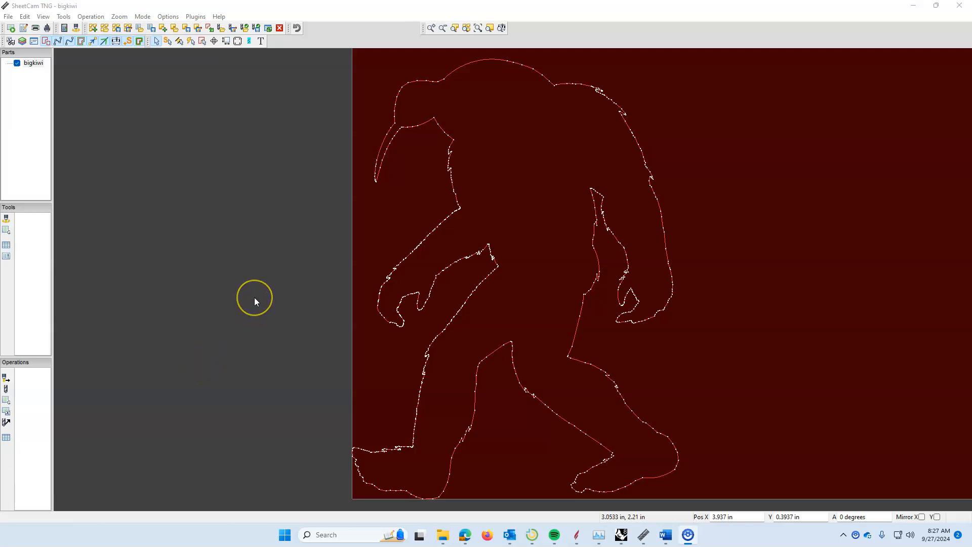
pyautogui.moveTo(254, 301)
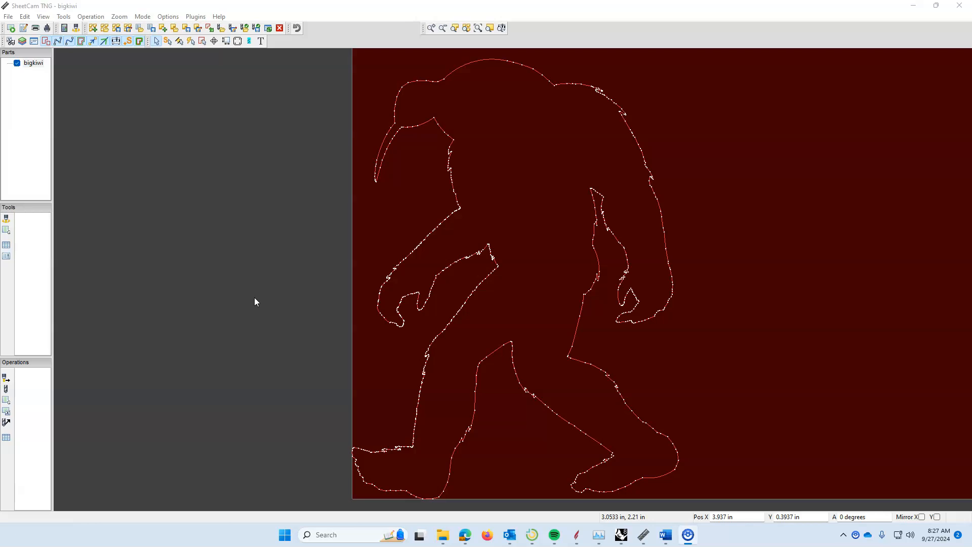
pyautogui.moveTo(260, 260)
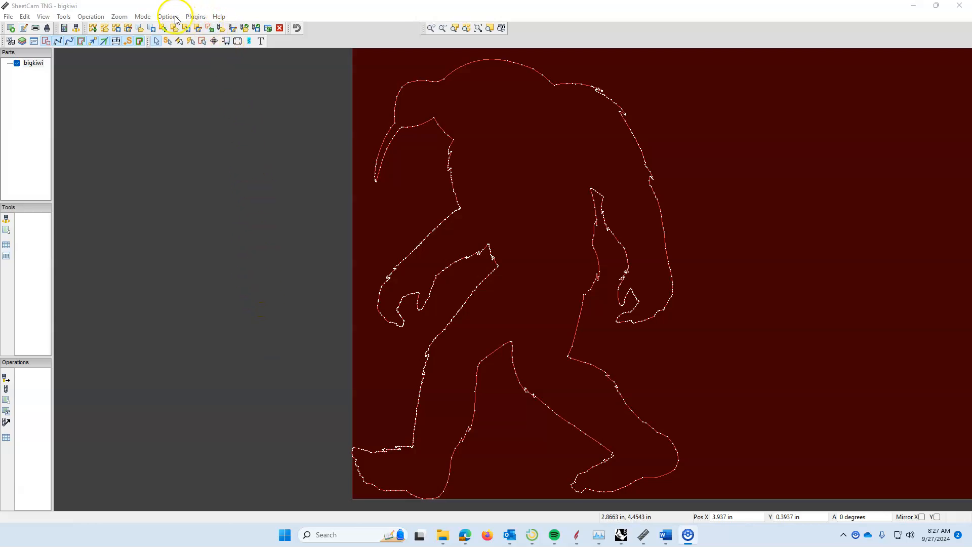
# - In Machine options, set the table display and working envelope to X 60 and Y 120 inches
pyautogui.click(167, 16)
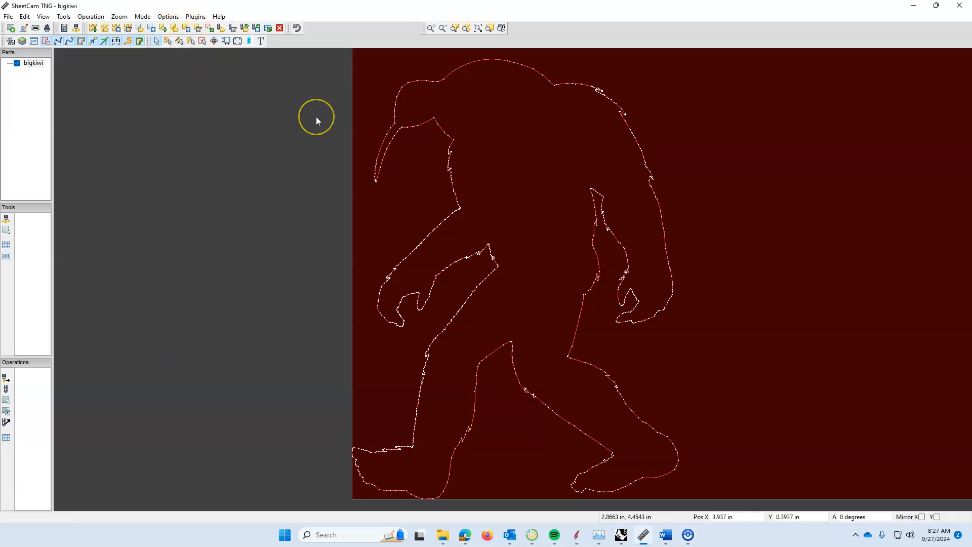
pyautogui.click(167, 16)
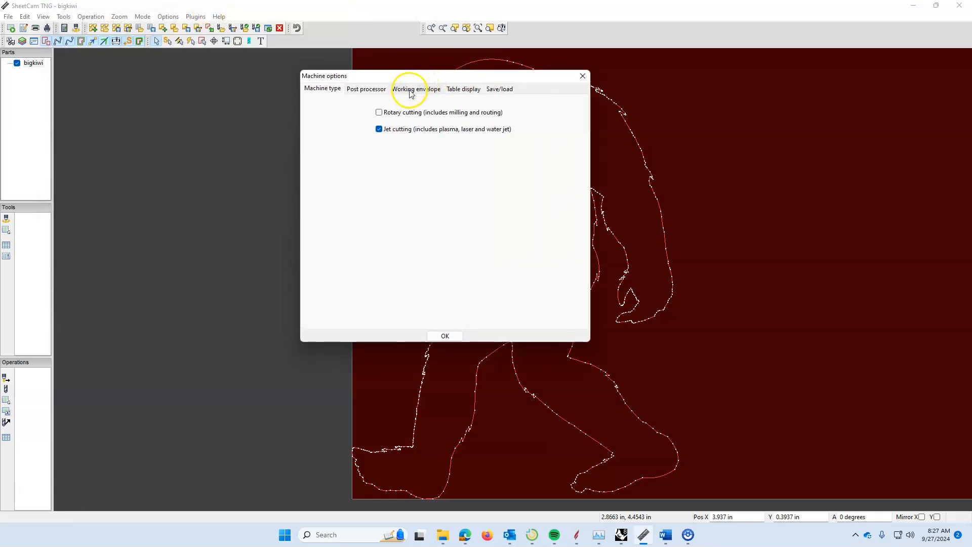
pyautogui.click(463, 89)
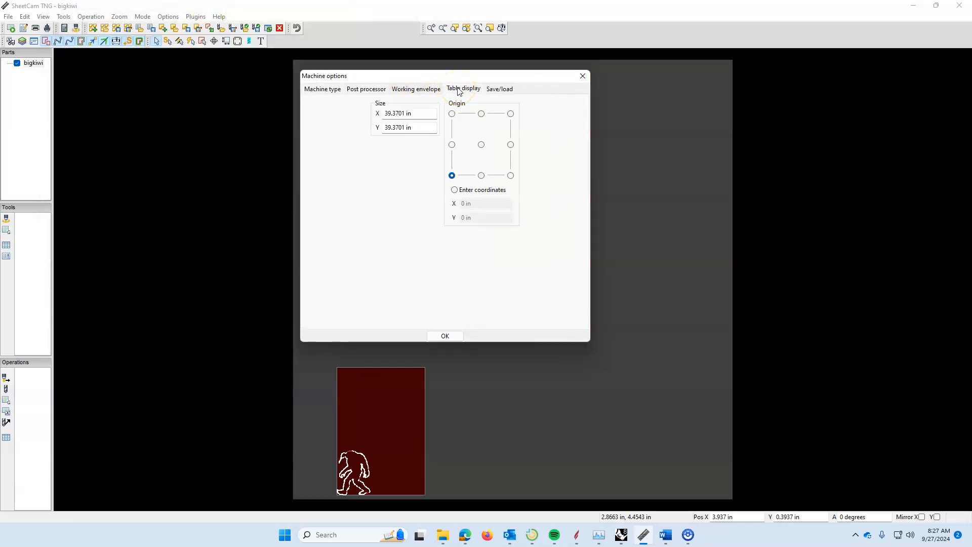
pyautogui.tripleClick(406, 113)
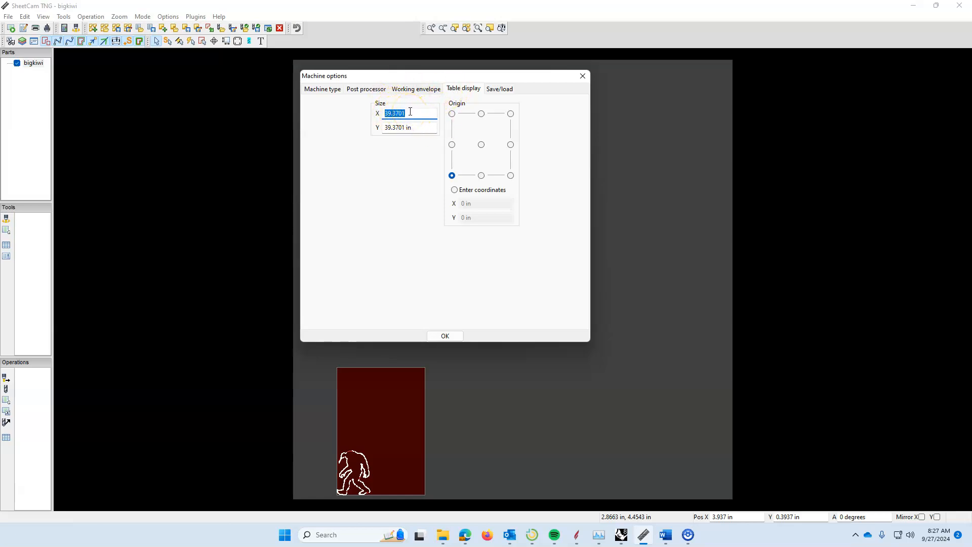
pyautogui.write('60 in')
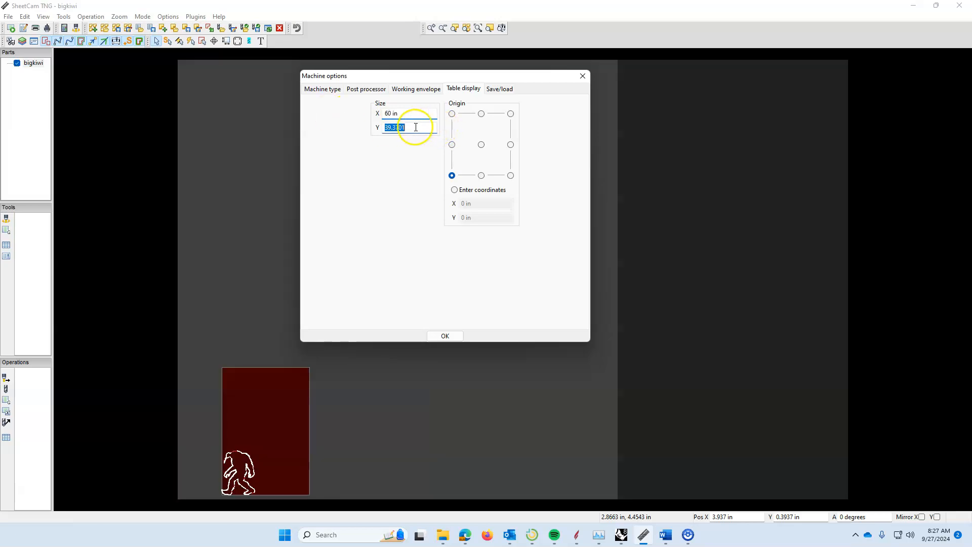
pyautogui.write('120')
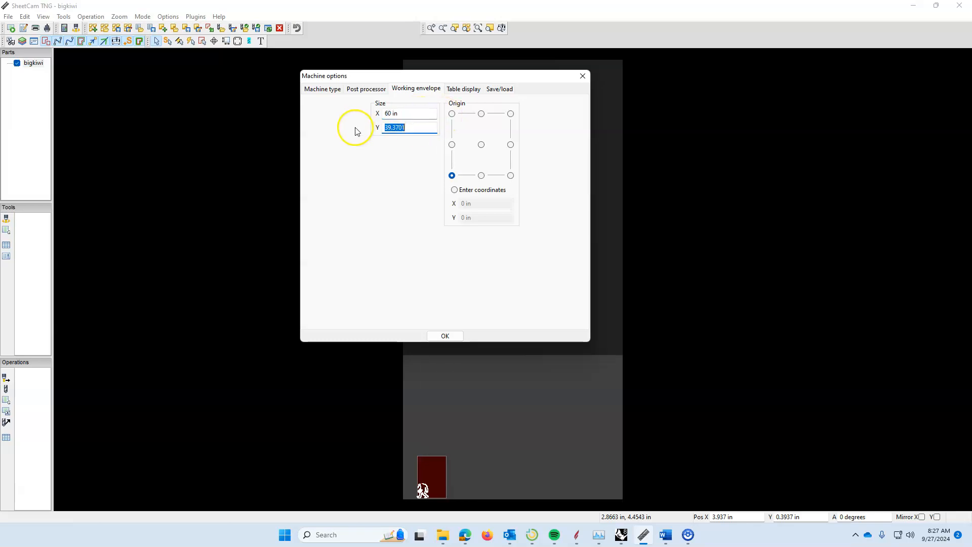
pyautogui.write('120')
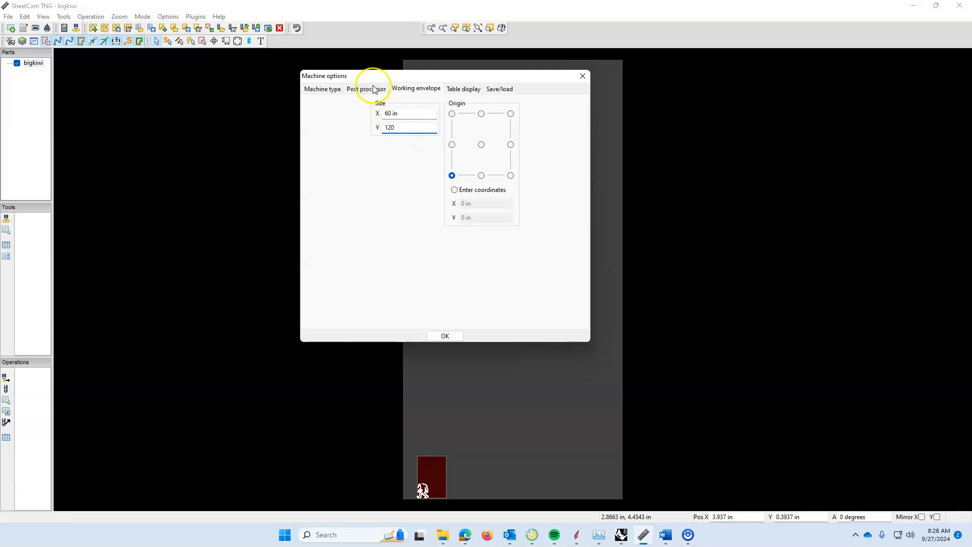
# - Show the Post processor settings, leaving the output file extension as ngc
pyautogui.click(366, 89)
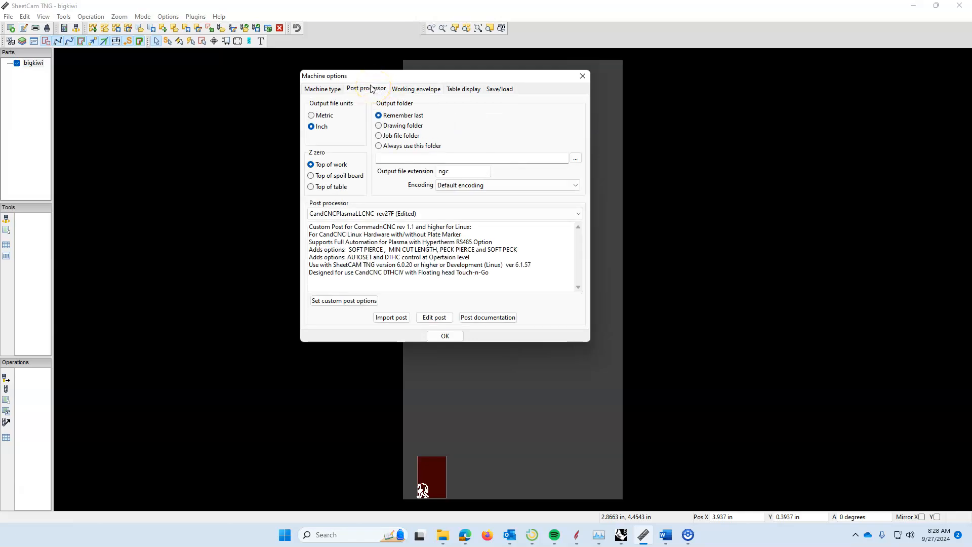
pyautogui.moveTo(368, 93)
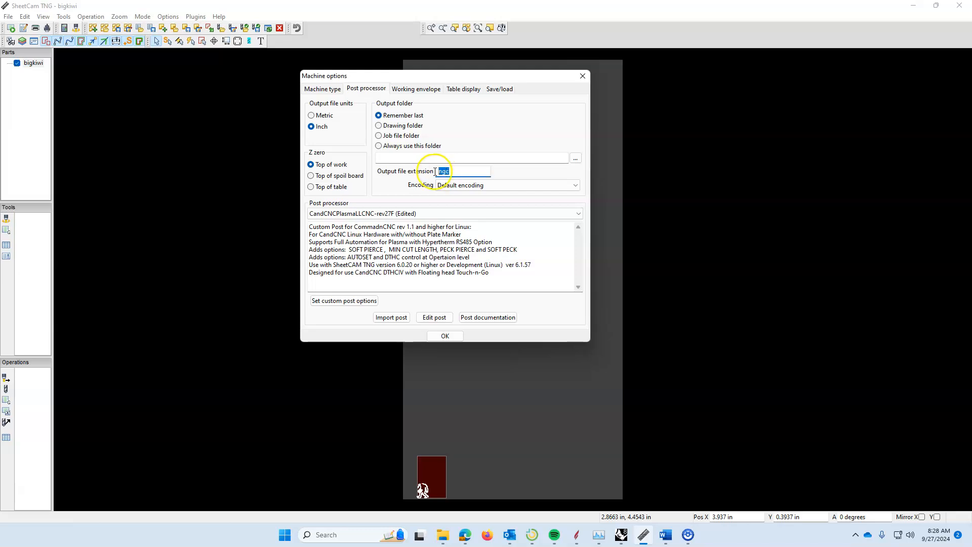
pyautogui.moveTo(399, 183)
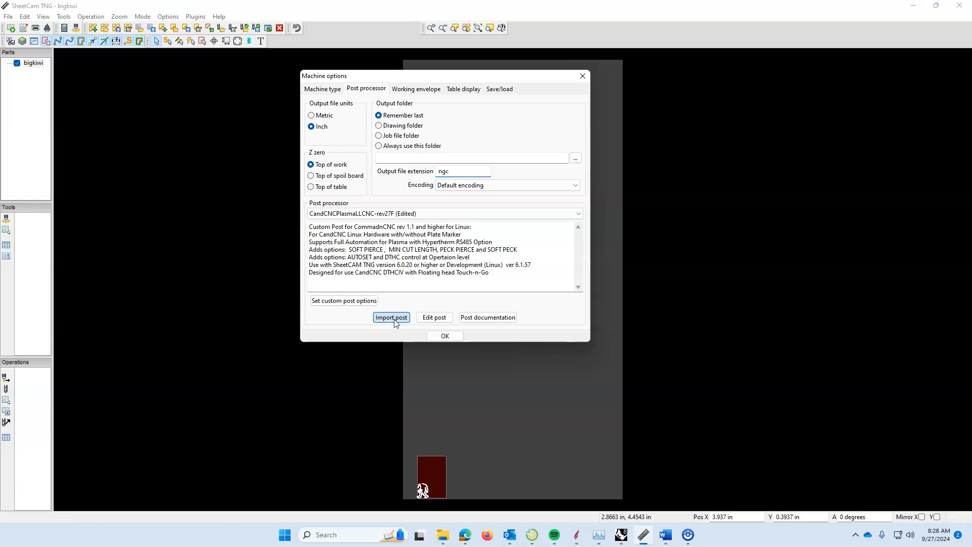
# - Import the CandCNCPlasmaLLCNC-rev27F post file from Downloads and confirm the machine options
pyautogui.click(391, 316)
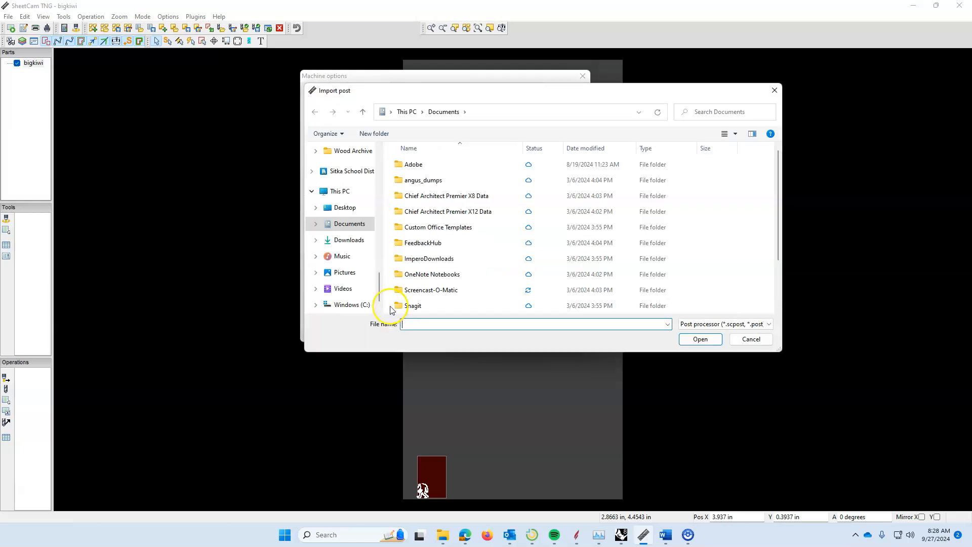
pyautogui.click(349, 240)
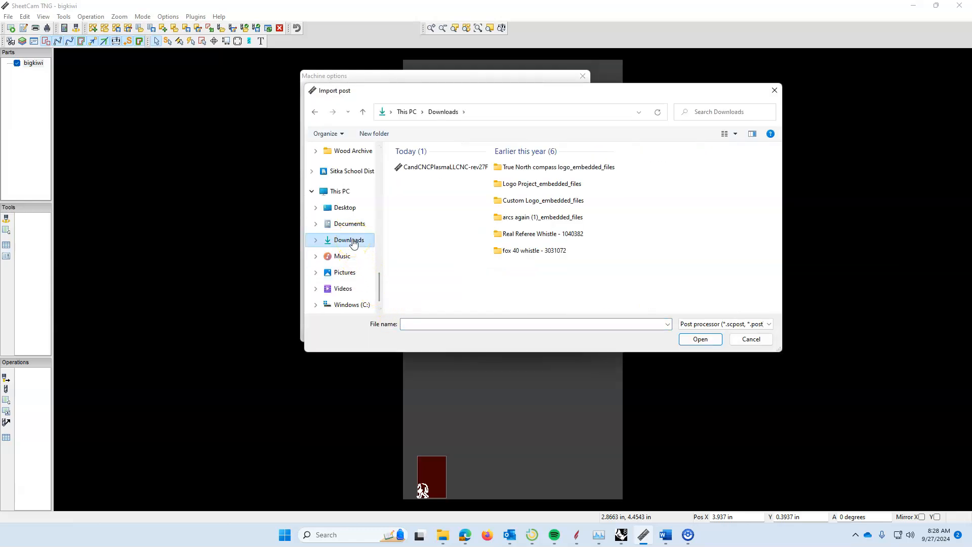
pyautogui.click(440, 167)
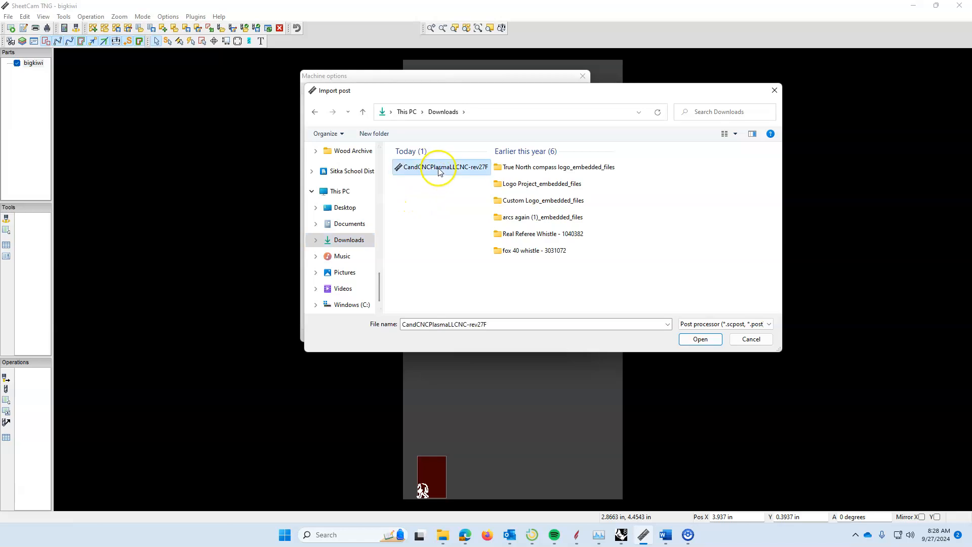
pyautogui.moveTo(465, 172)
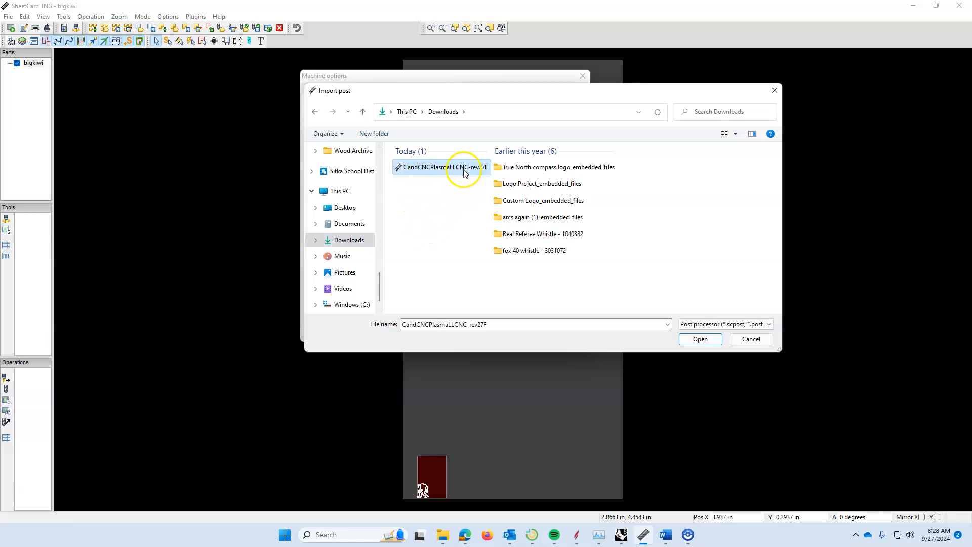
pyautogui.moveTo(487, 170)
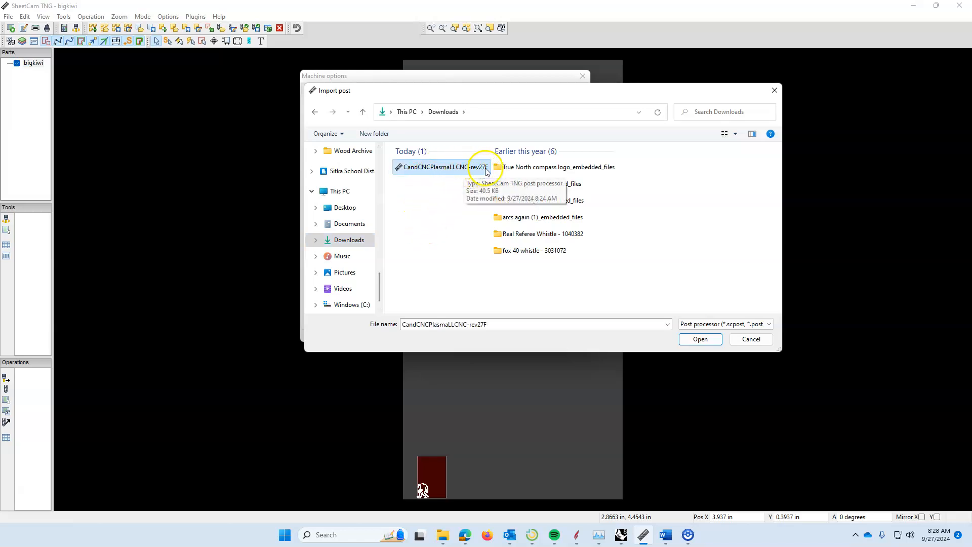
pyautogui.moveTo(472, 172)
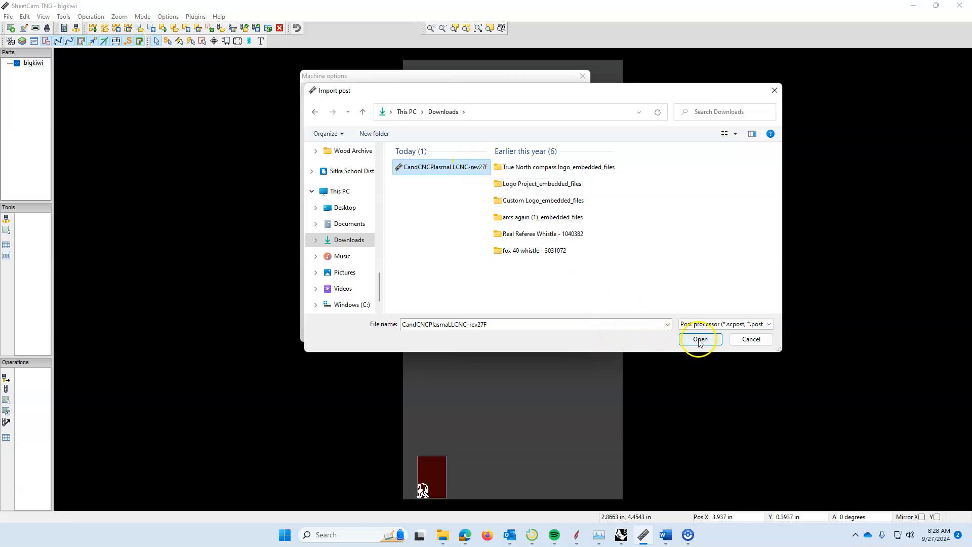
pyautogui.click(699, 339)
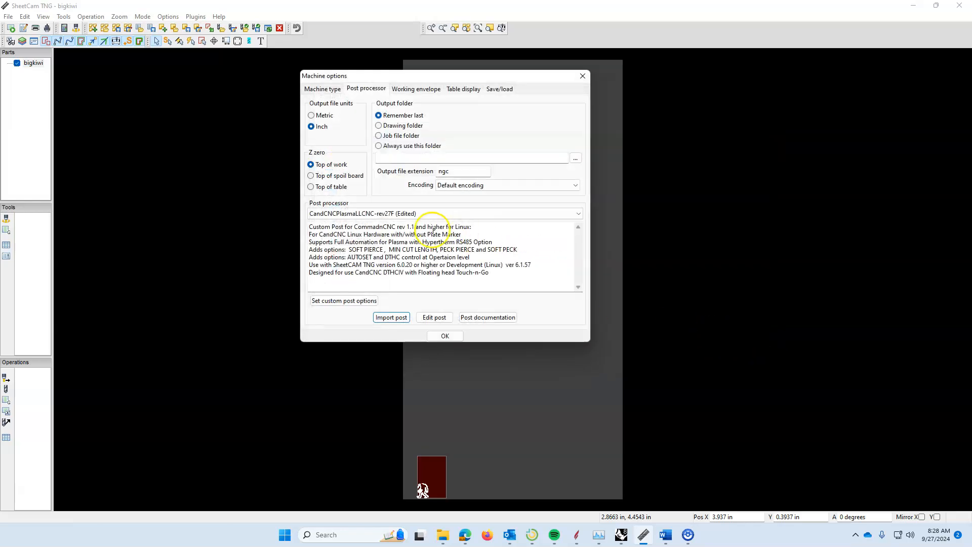
pyautogui.moveTo(416, 271)
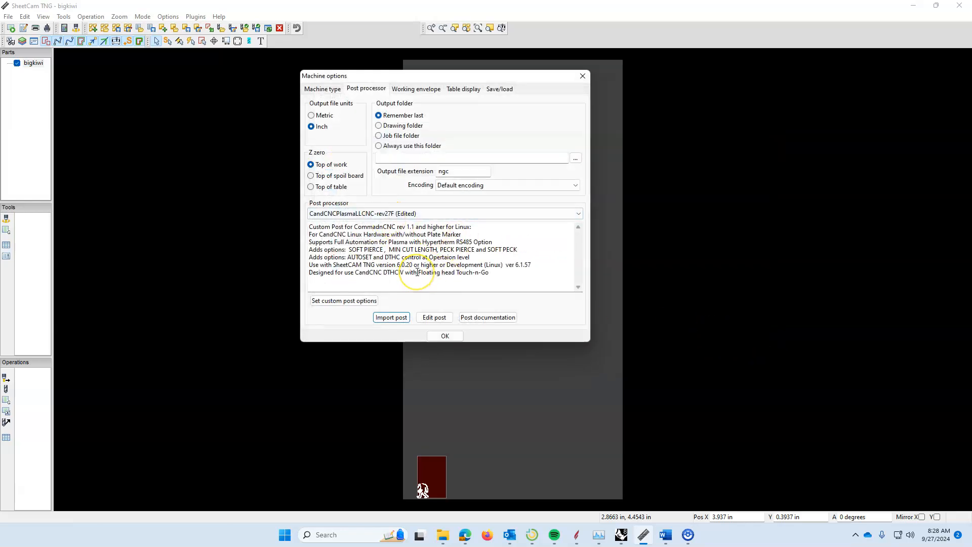
pyautogui.moveTo(405, 188)
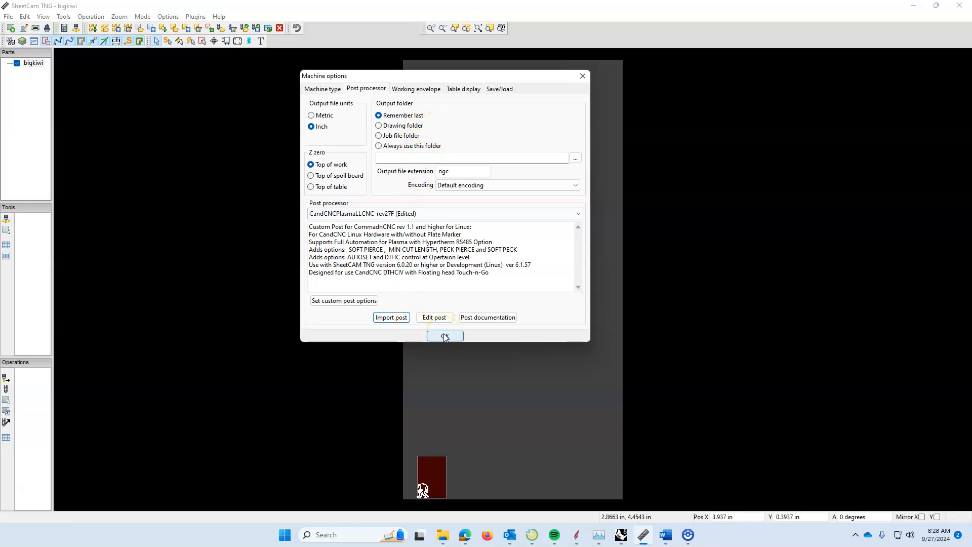
pyautogui.click(444, 335)
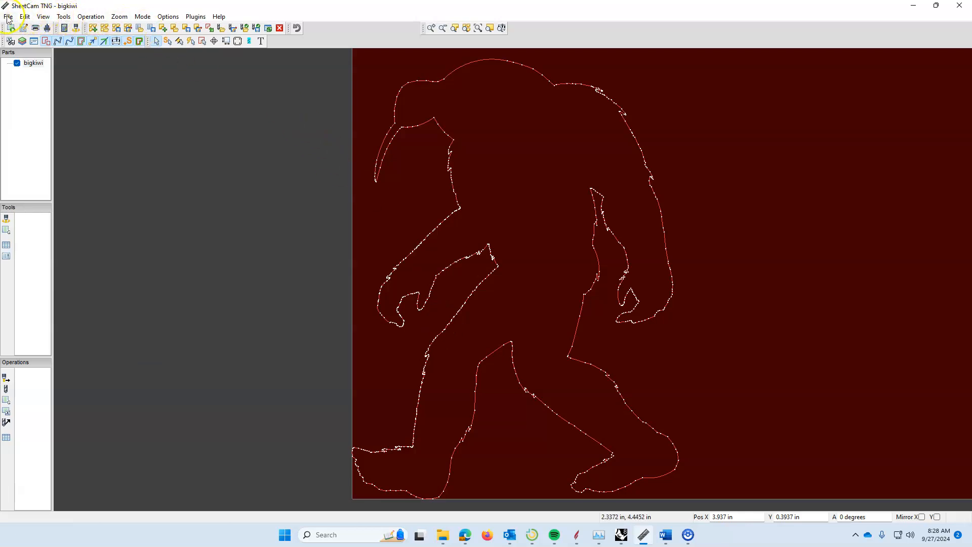
# - Load the LCNC_Hypertherm45-105.tools toolset from the Downloads folder
pyautogui.click(9, 16)
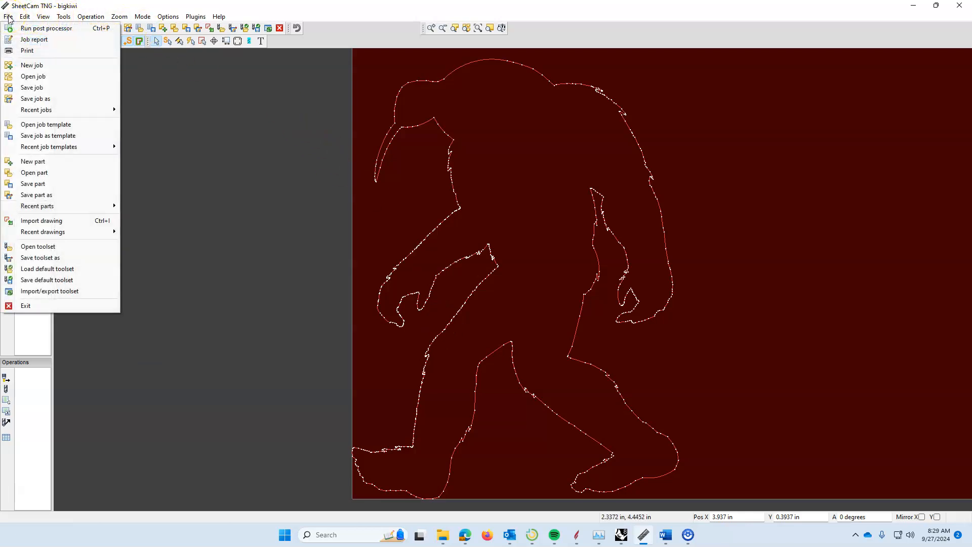
pyautogui.moveTo(46, 29)
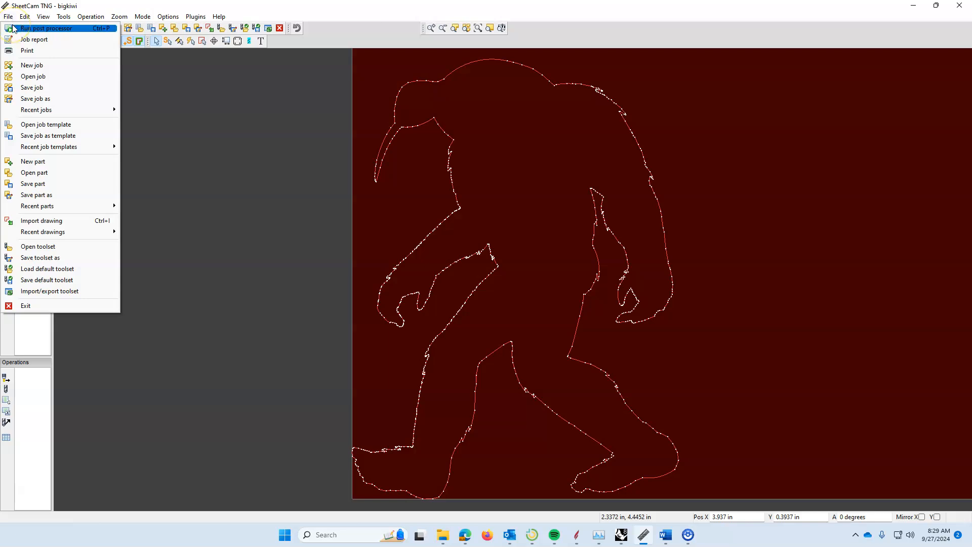
pyautogui.moveTo(32, 76)
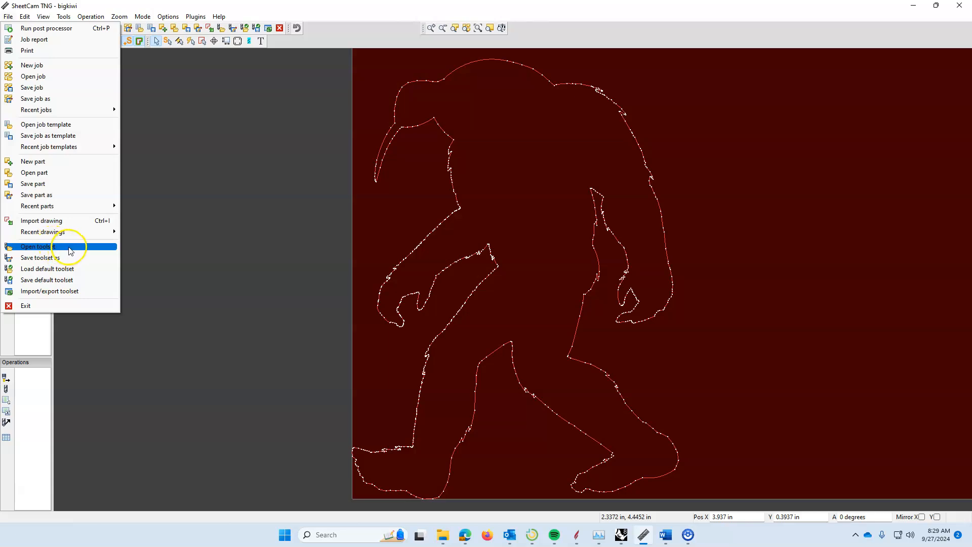
pyautogui.click(39, 246)
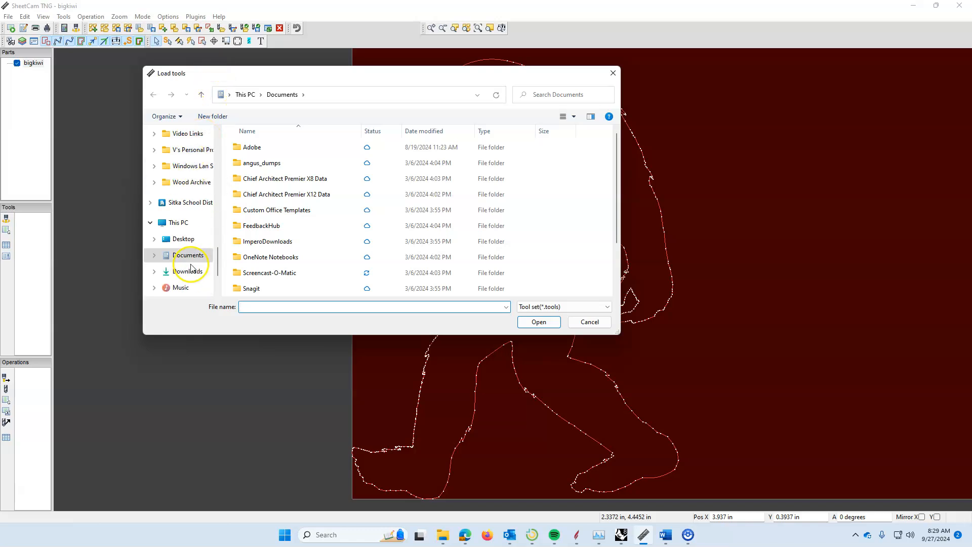
pyautogui.click(187, 271)
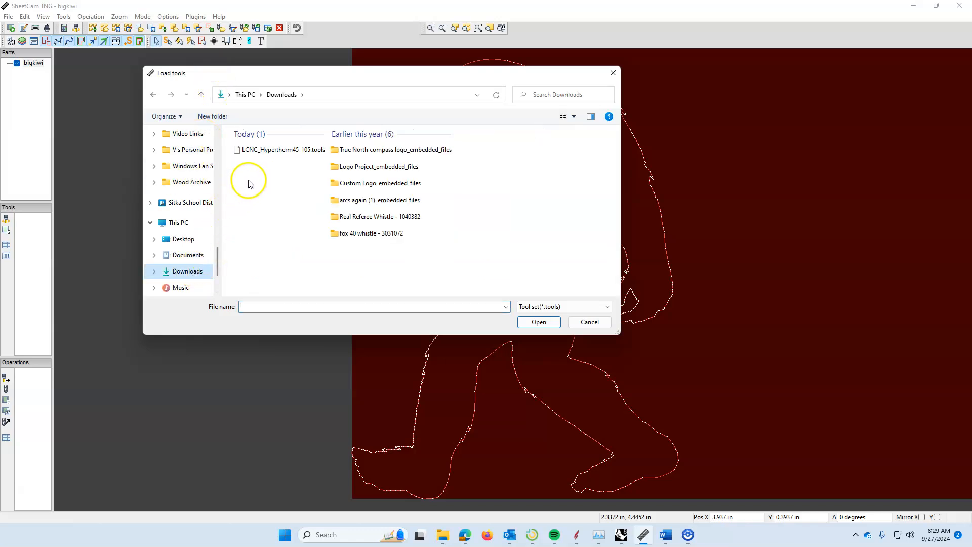
pyautogui.click(281, 149)
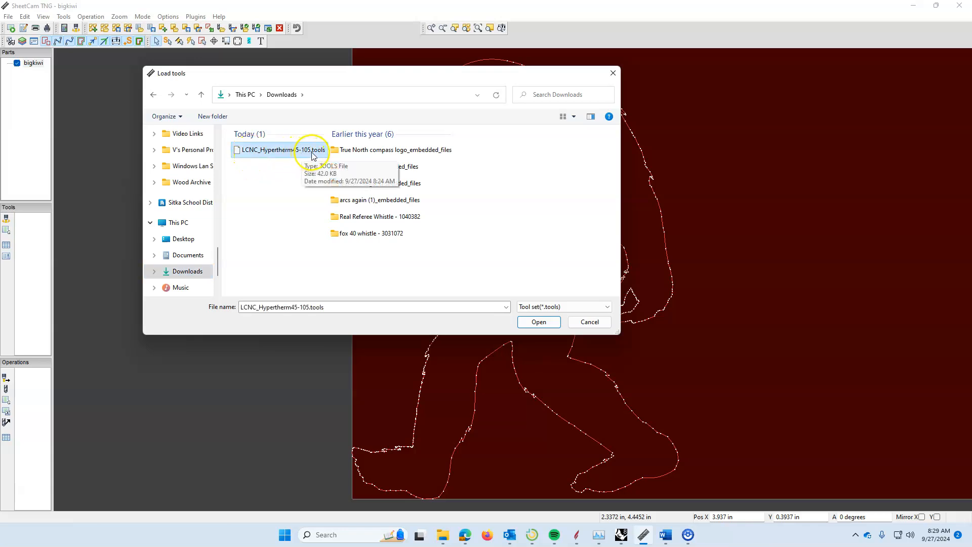
pyautogui.moveTo(554, 335)
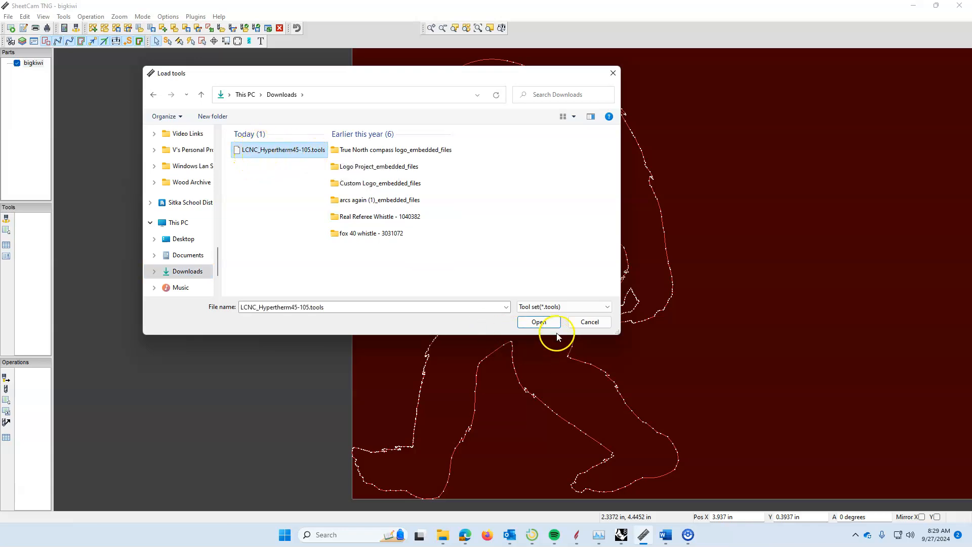
pyautogui.moveTo(588, 322)
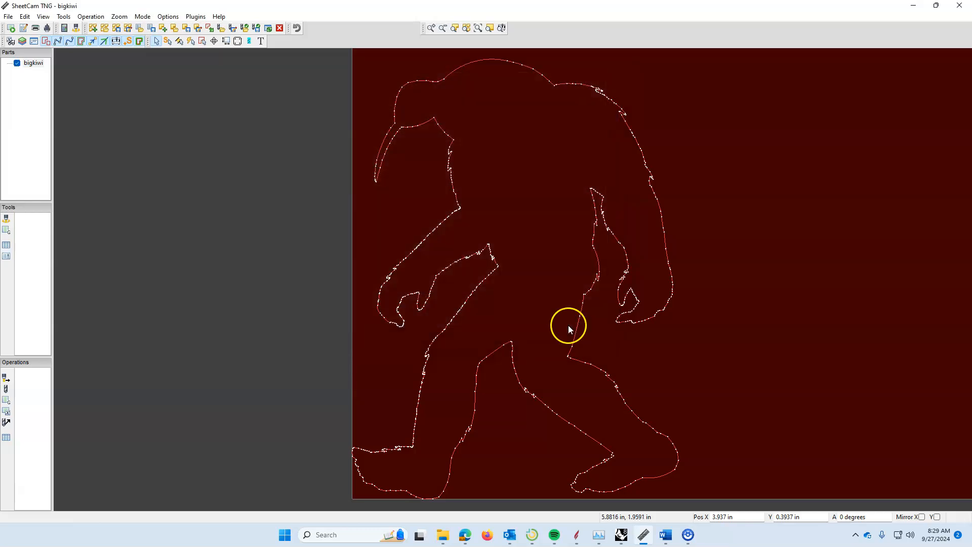
pyautogui.moveTo(228, 19)
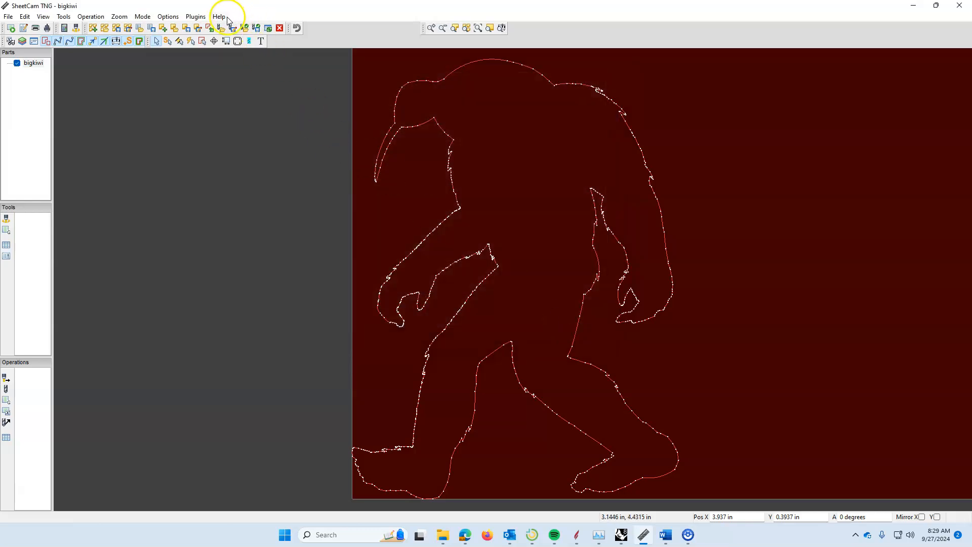
pyautogui.click(219, 16)
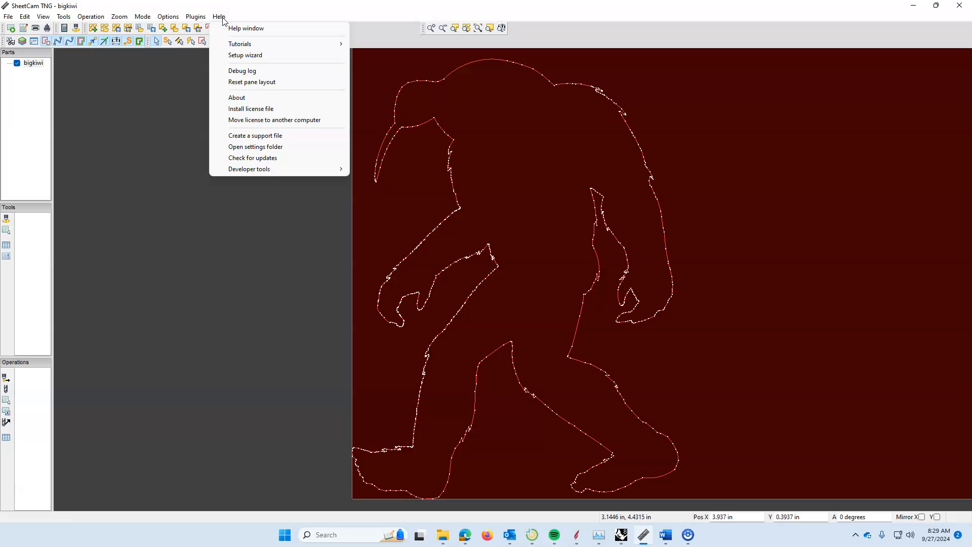
pyautogui.click(280, 114)
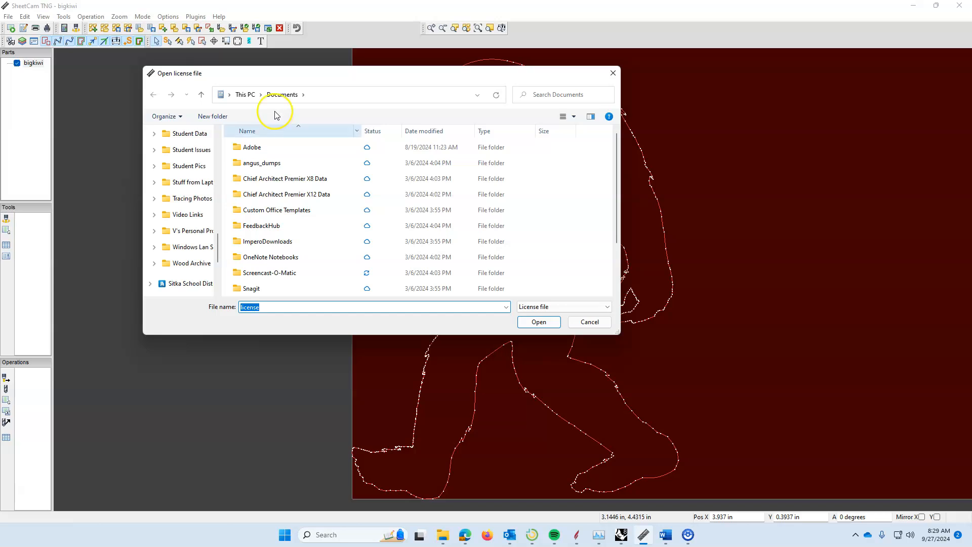
pyautogui.scroll(-3)
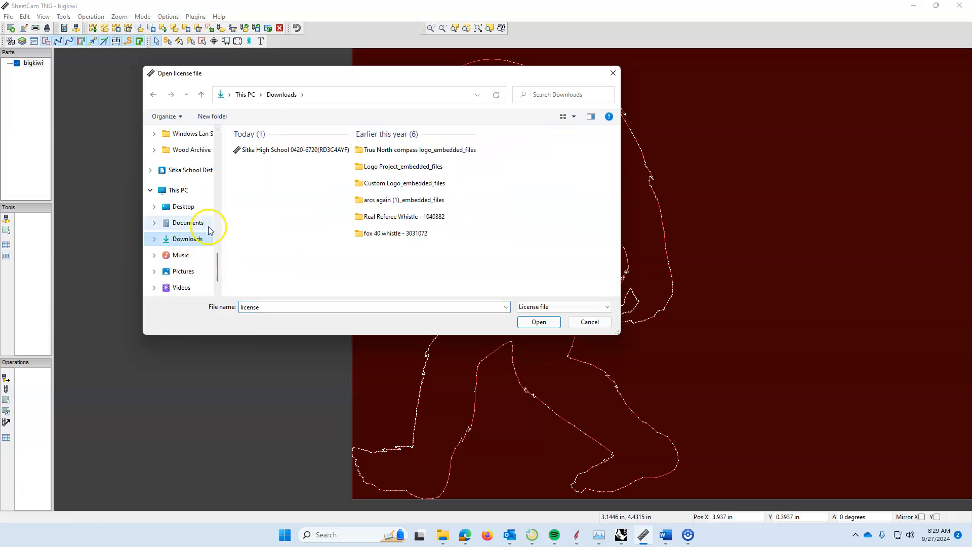
pyautogui.click(292, 150)
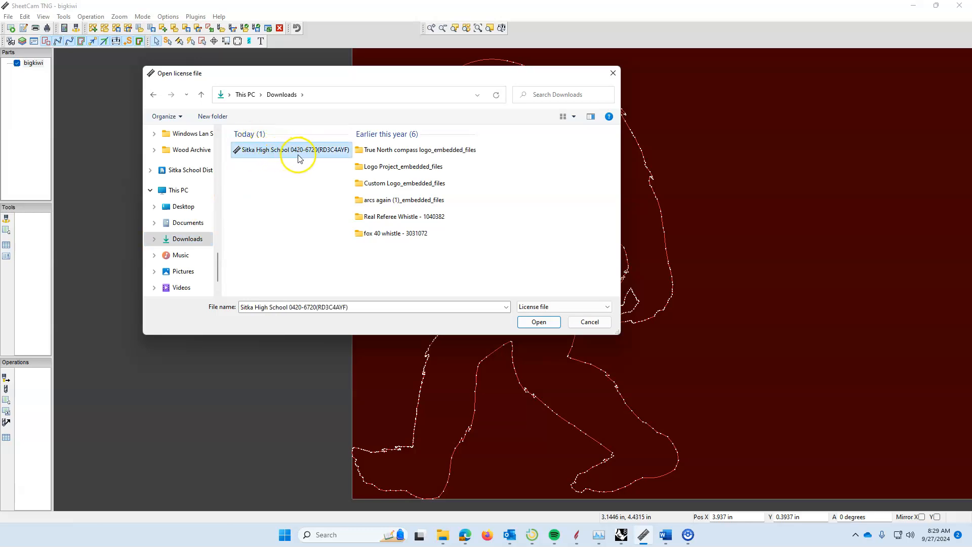
pyautogui.moveTo(303, 156)
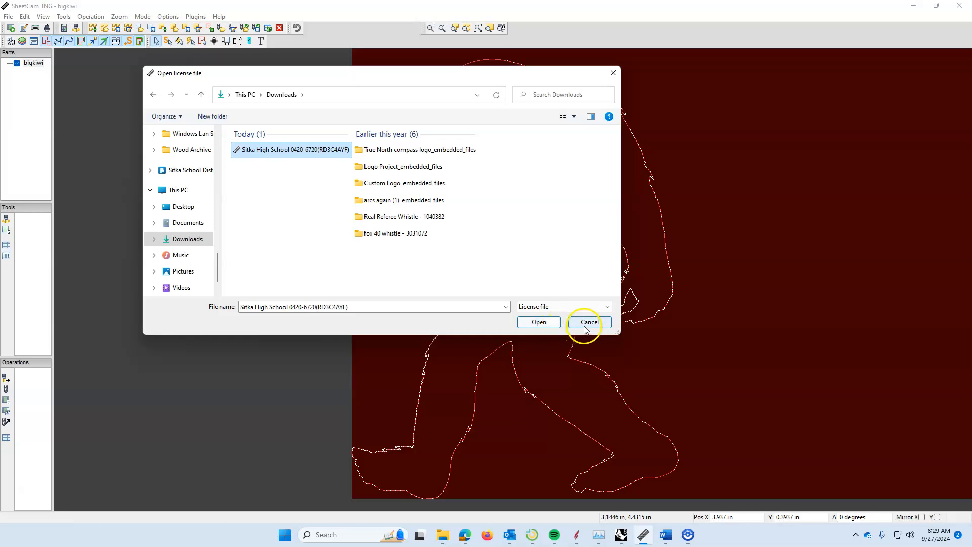
pyautogui.click(587, 322)
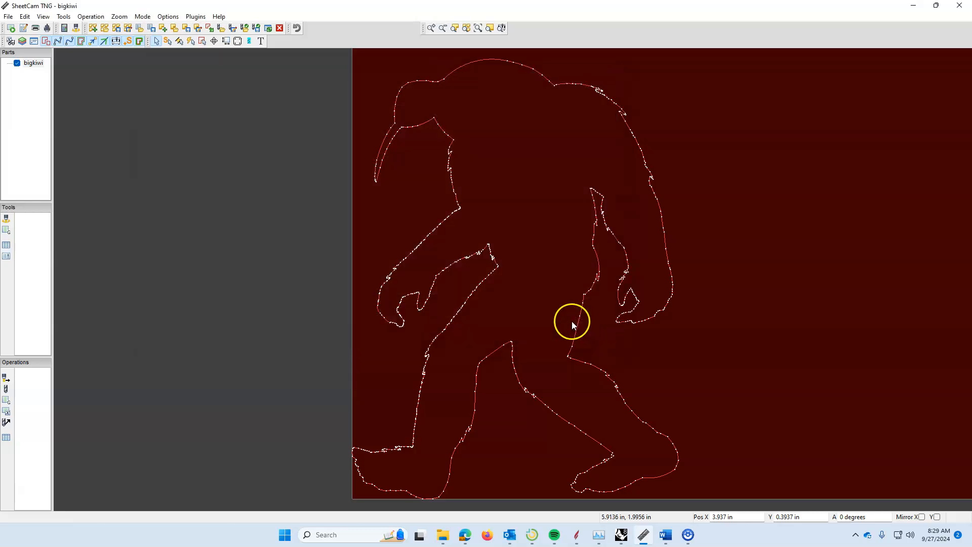
pyautogui.moveTo(415, 195)
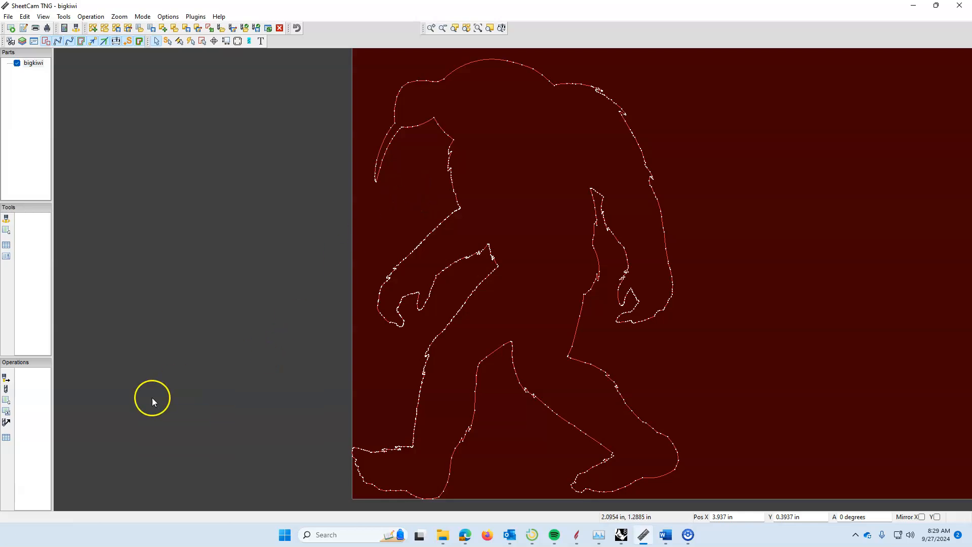
pyautogui.moveTo(96, 428)
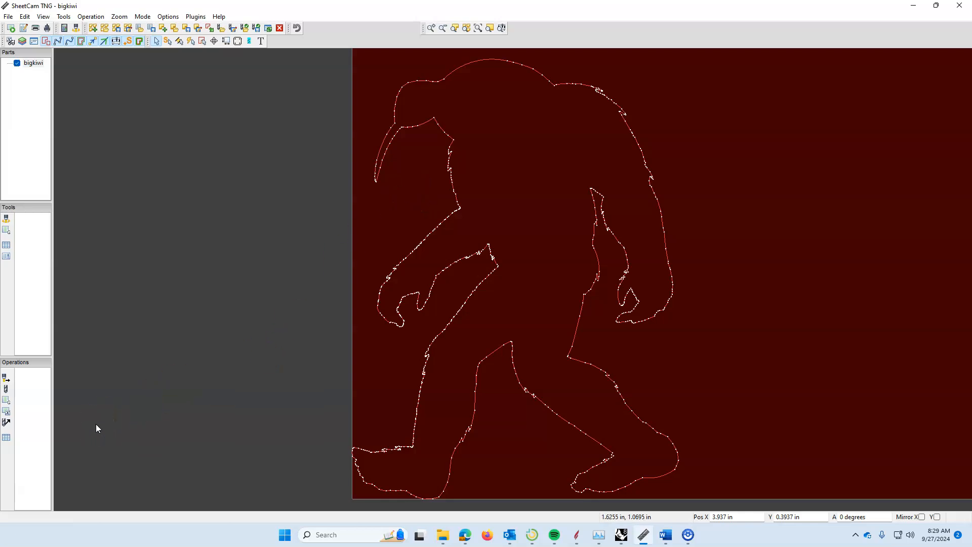
pyautogui.moveTo(101, 426)
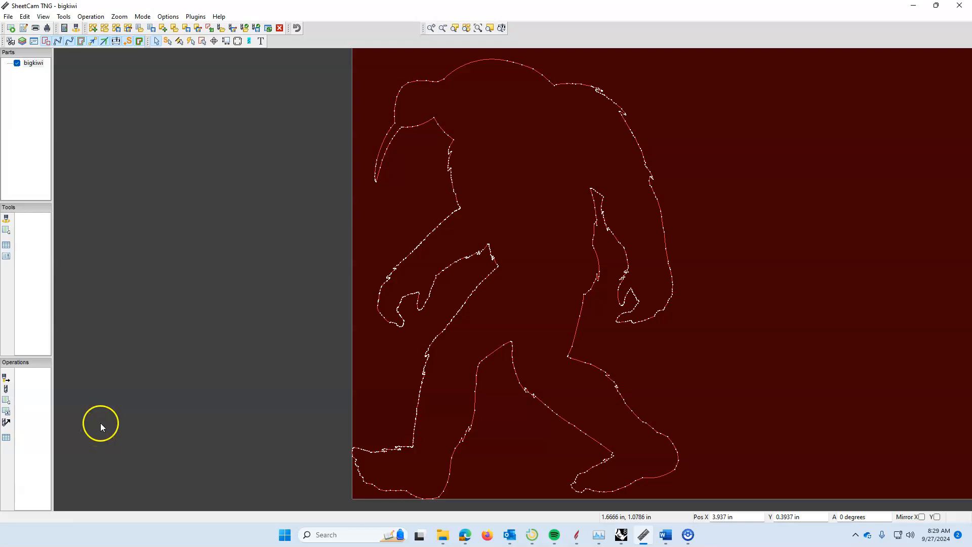